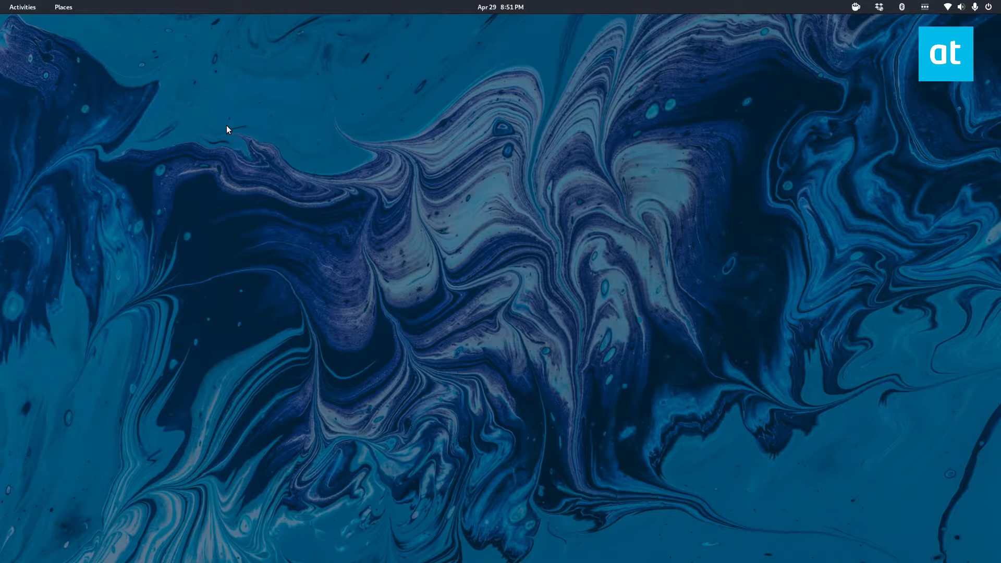
- Search Activities for 'ter' and open a new Terminal window
type("gpu")
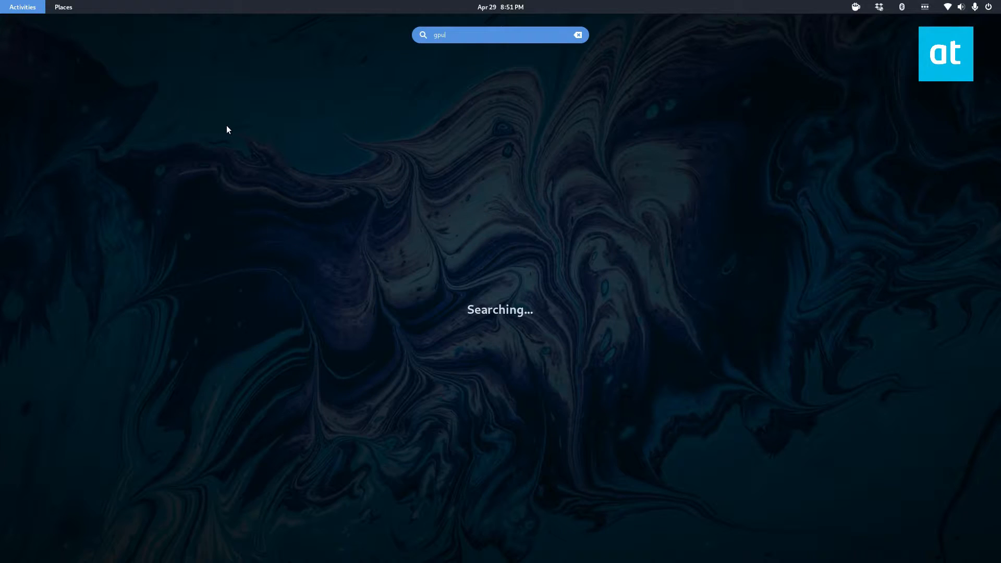
type("ter")
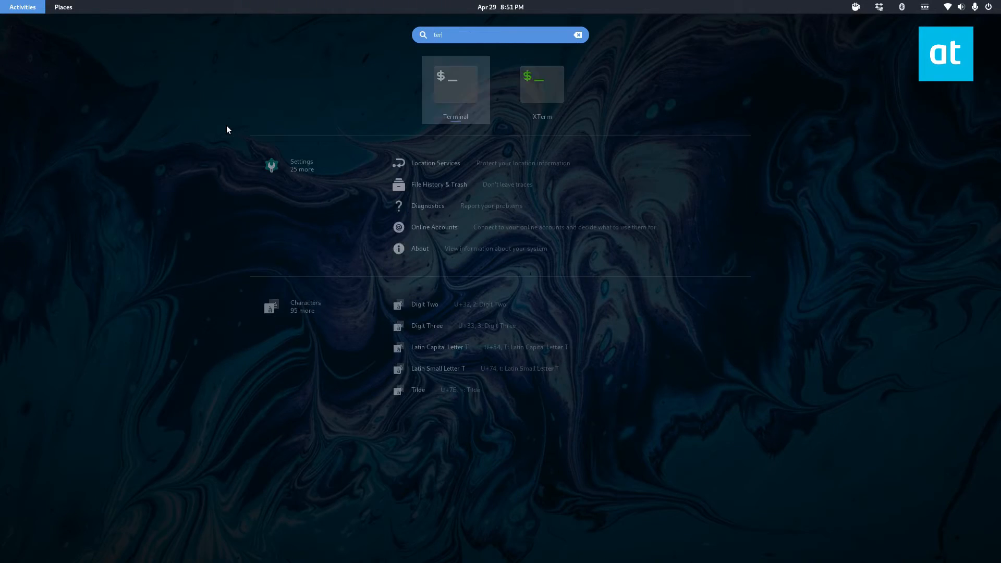
right_click(456, 83)
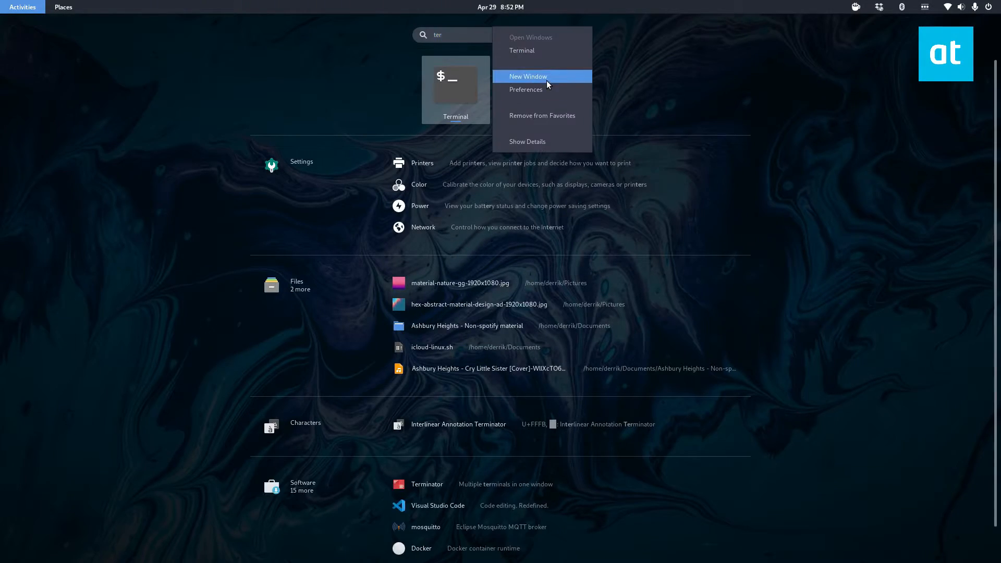
left_click(528, 77)
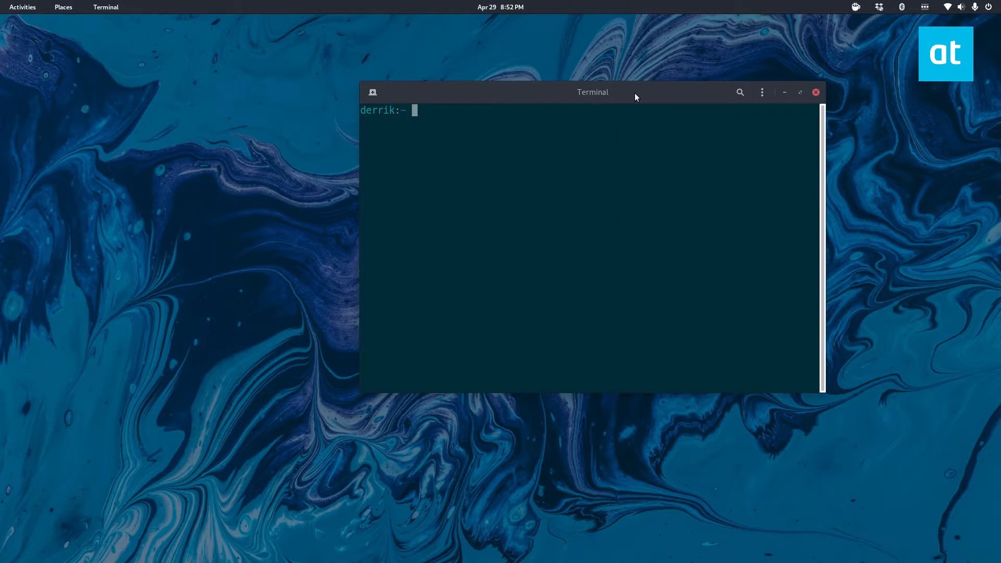
- Run 'flatpak search gpu viewer' and maximize the Terminal window to see the results
type("f")
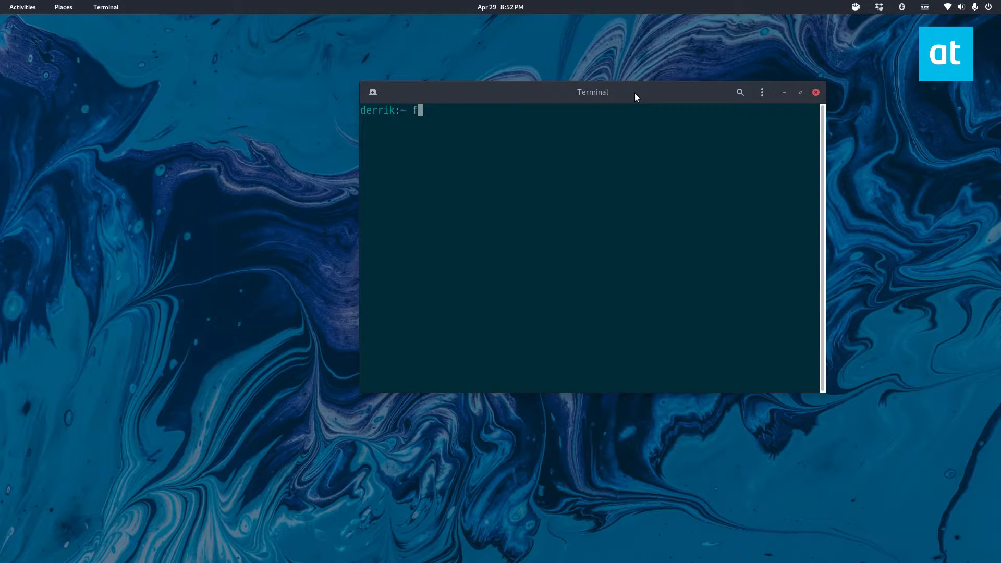
type("latpak search gpu viewer")
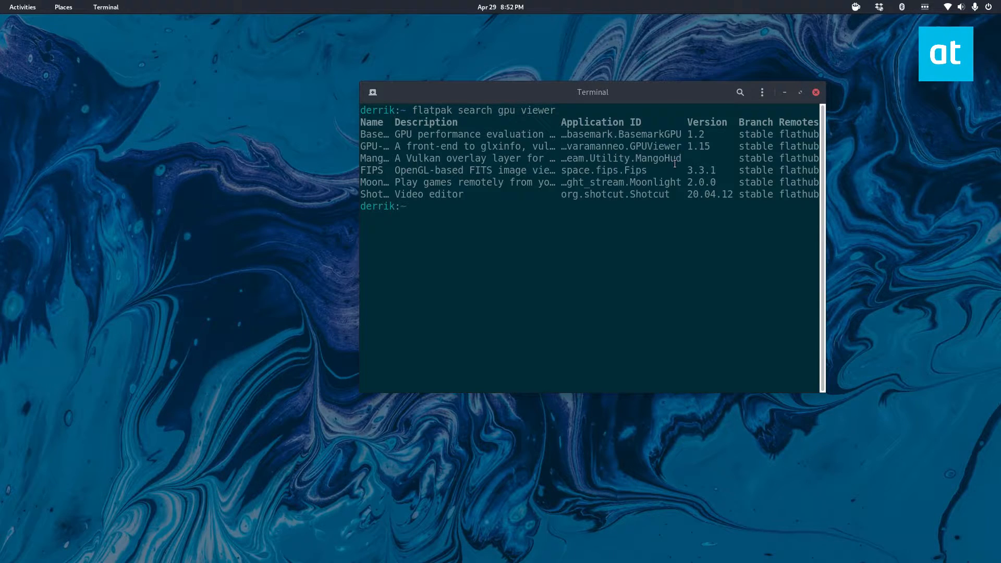
left_click(799, 92)
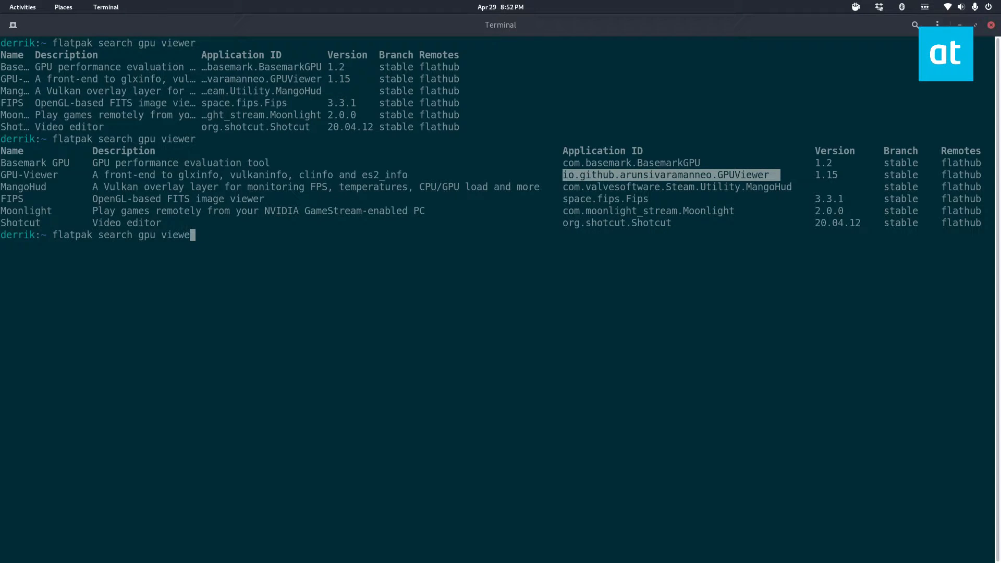
- Install io.github.arunsivaramanneo.GPUViewer with sudo flatpak install, then launch GPU-Viewer
type("sudo")
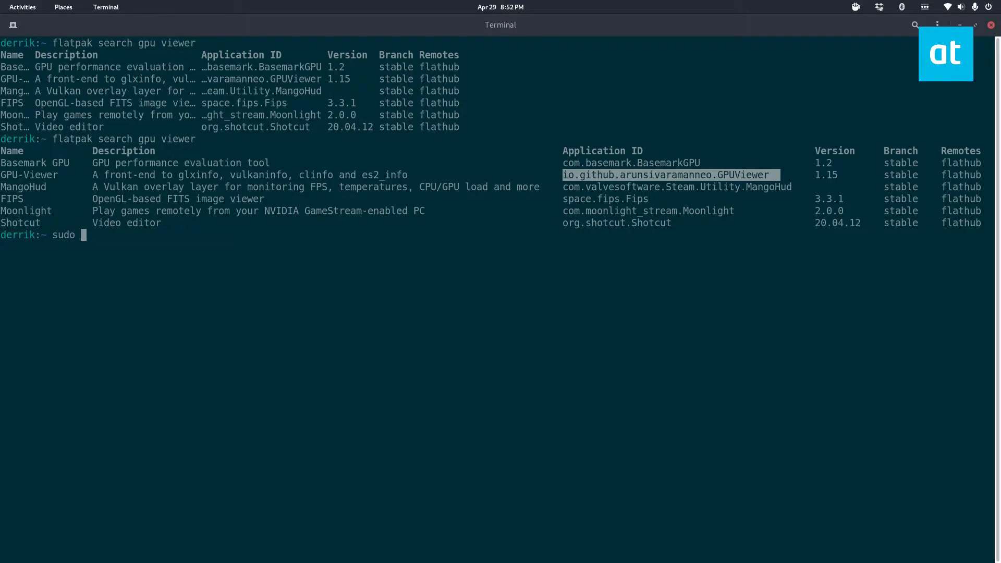
type("flatpak install -")
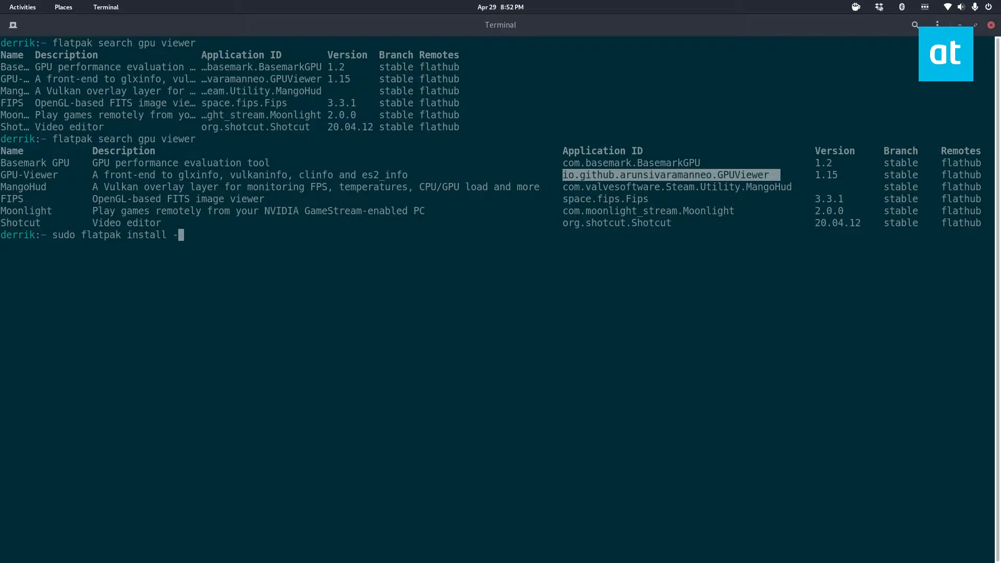
type("io.github.arunsivaramanneo.GPUViewer")
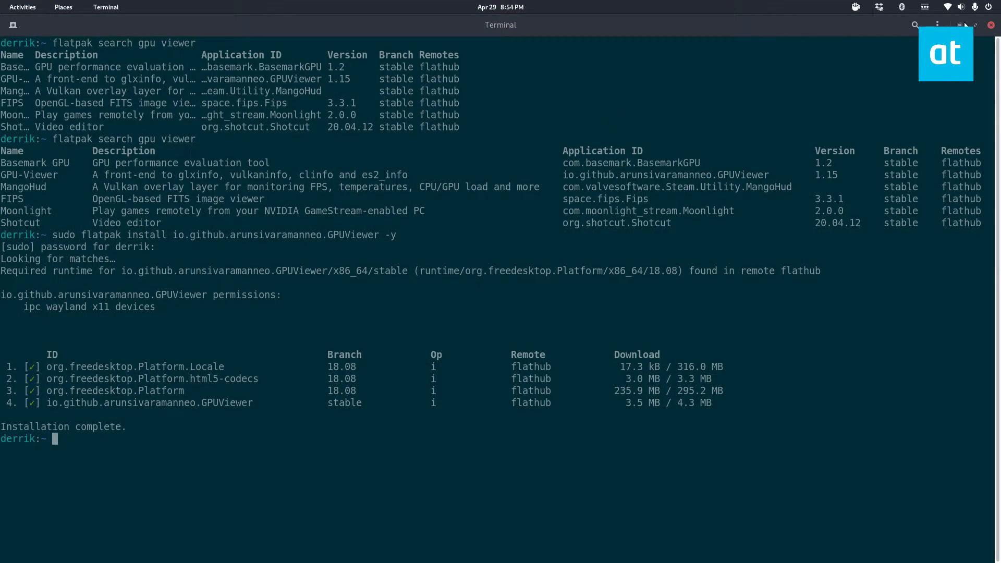
left_click(22, 6)
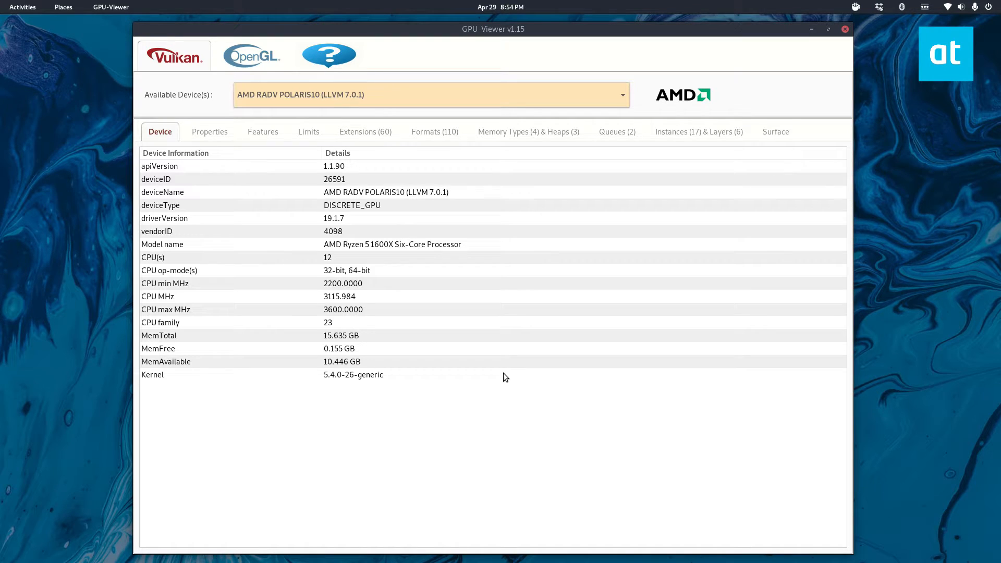
mouse_move(296, 212)
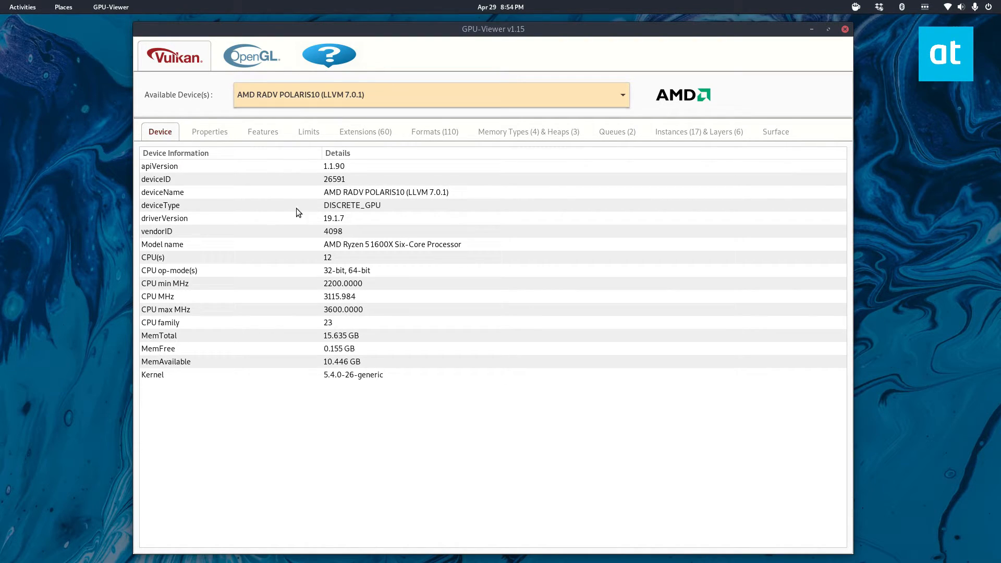
- Browse the Vulkan Features and Extensions tabs, then return to the Device tab
left_click(262, 131)
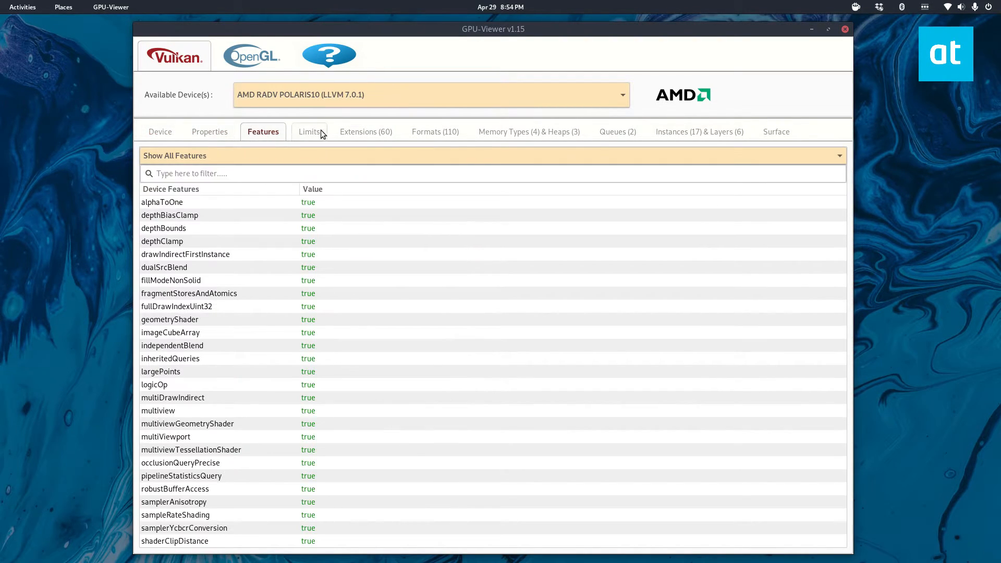
left_click(365, 131)
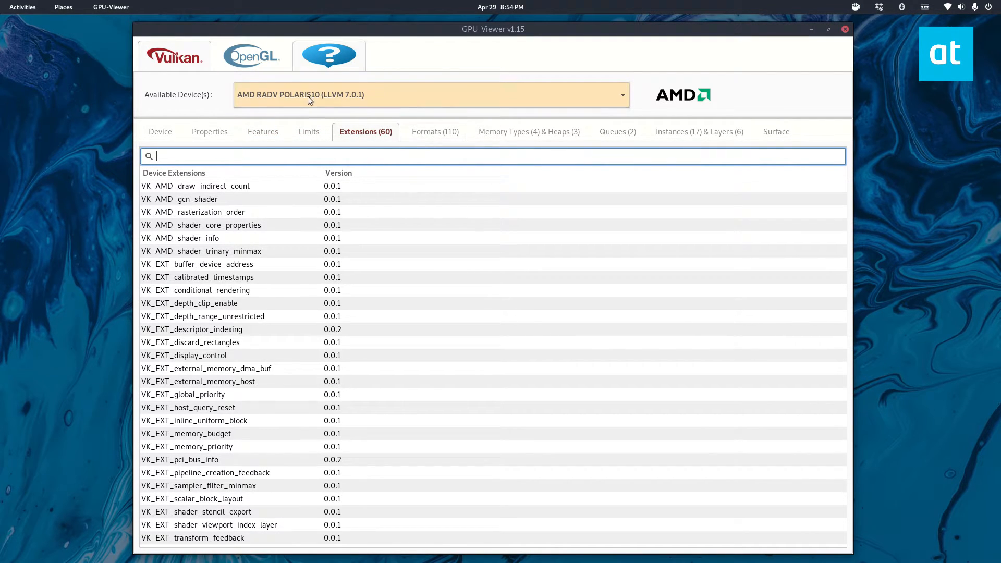
left_click(160, 131)
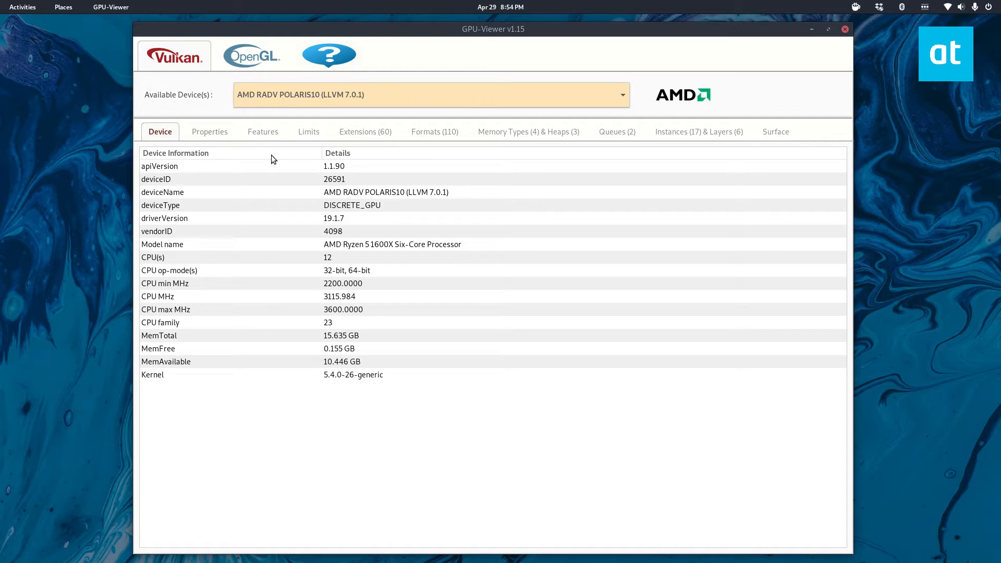
mouse_move(251, 54)
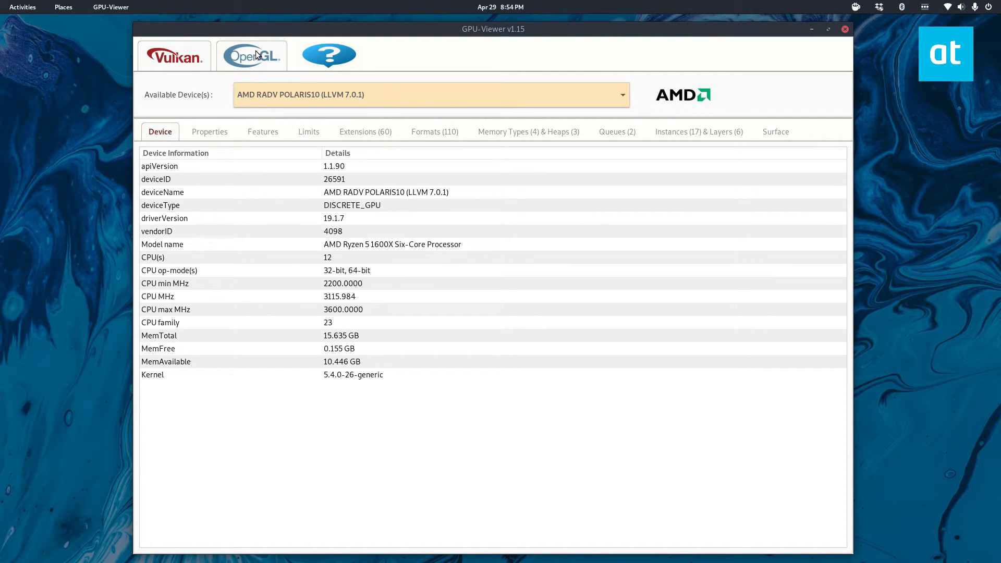
left_click(251, 55)
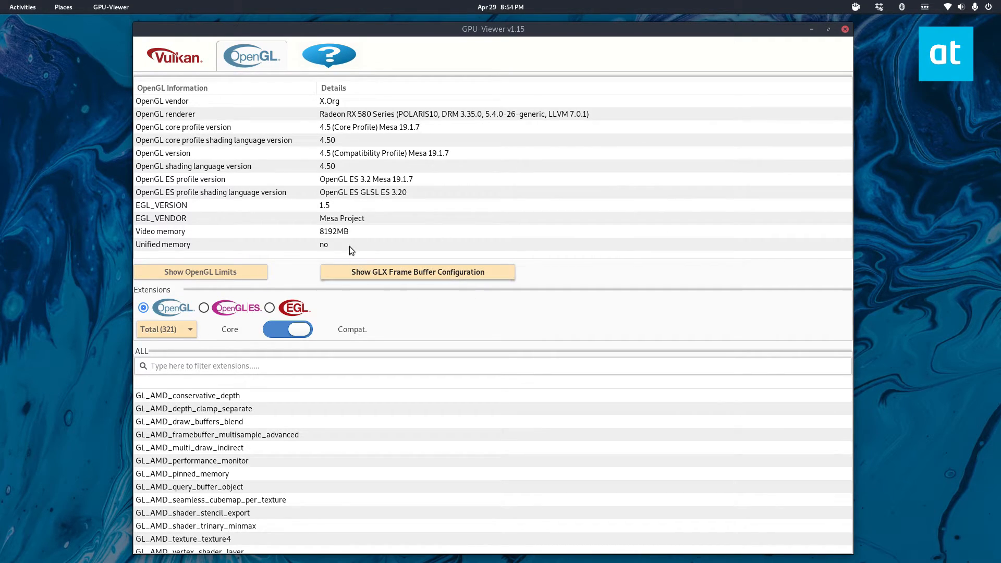
mouse_move(233, 168)
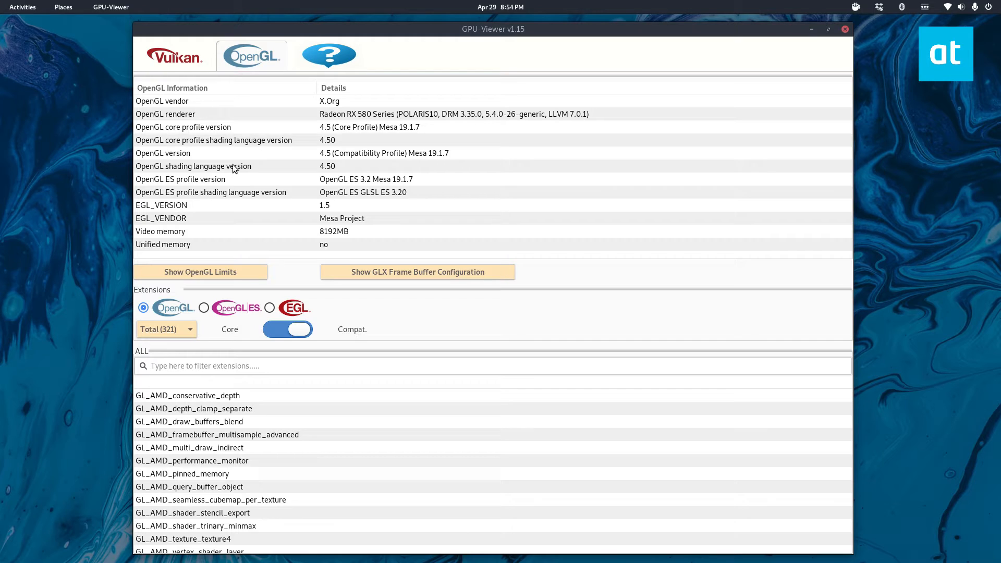
left_click(165, 113)
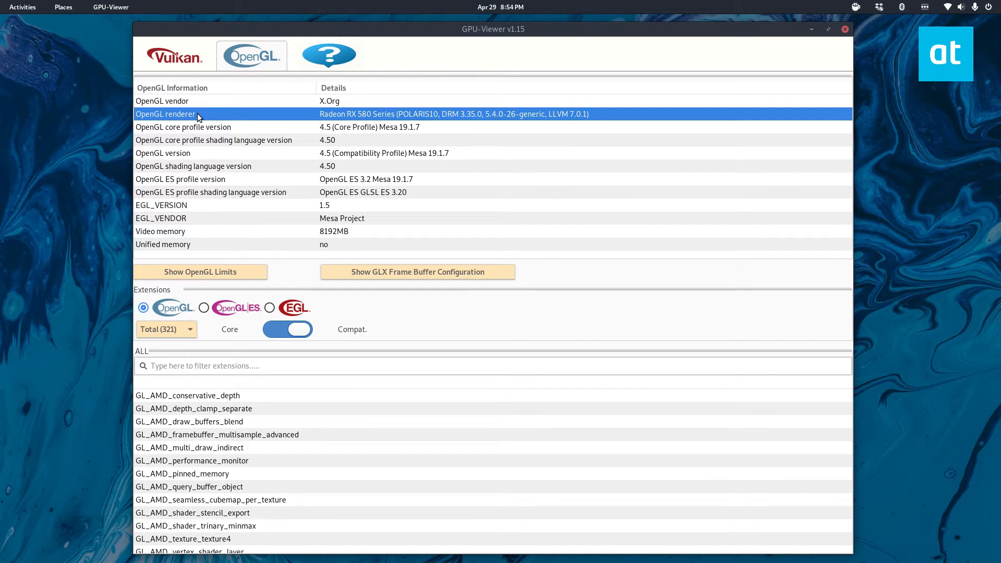
mouse_move(355, 119)
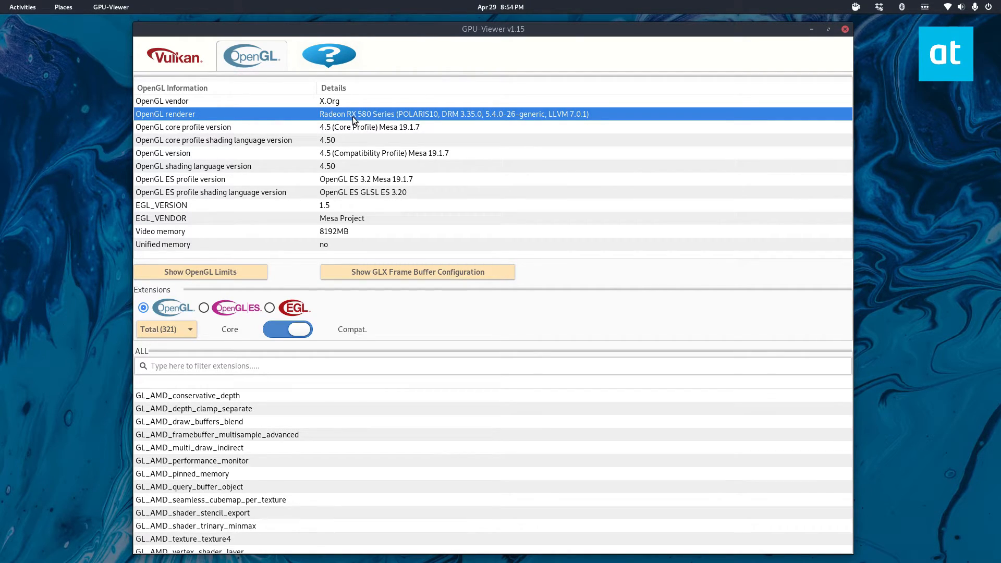
mouse_move(369, 128)
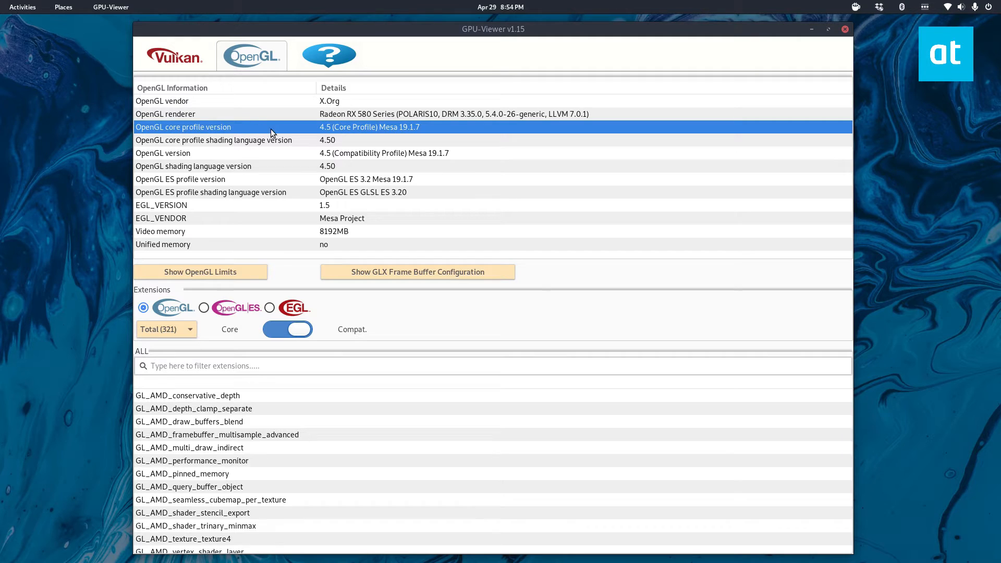
mouse_move(327, 133)
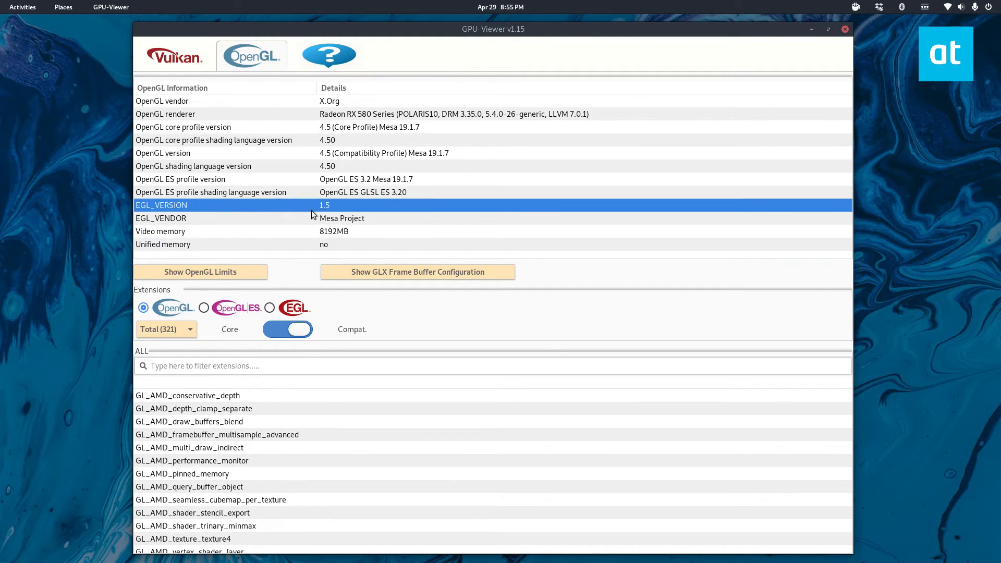
scroll("down", 3)
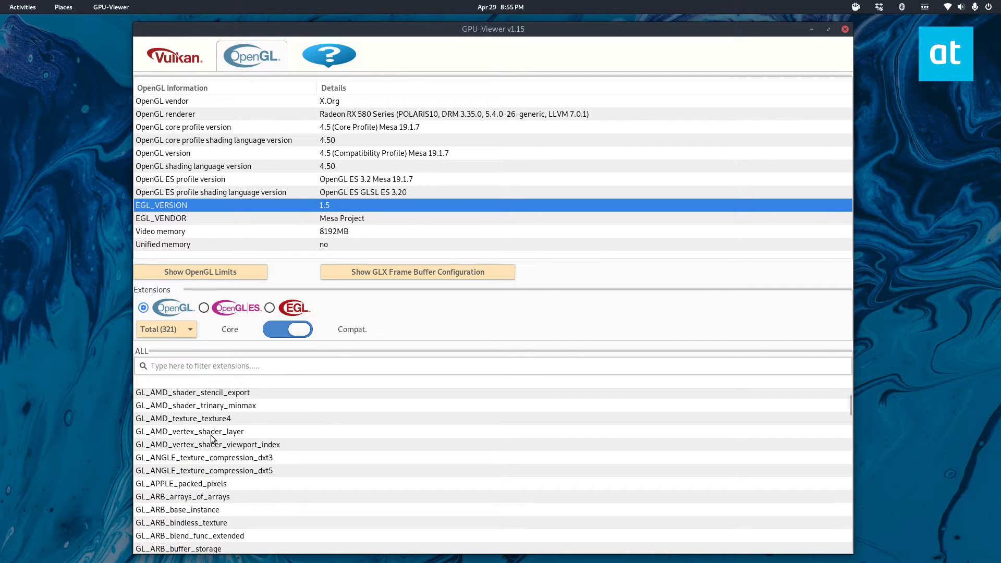
scroll("down", 3)
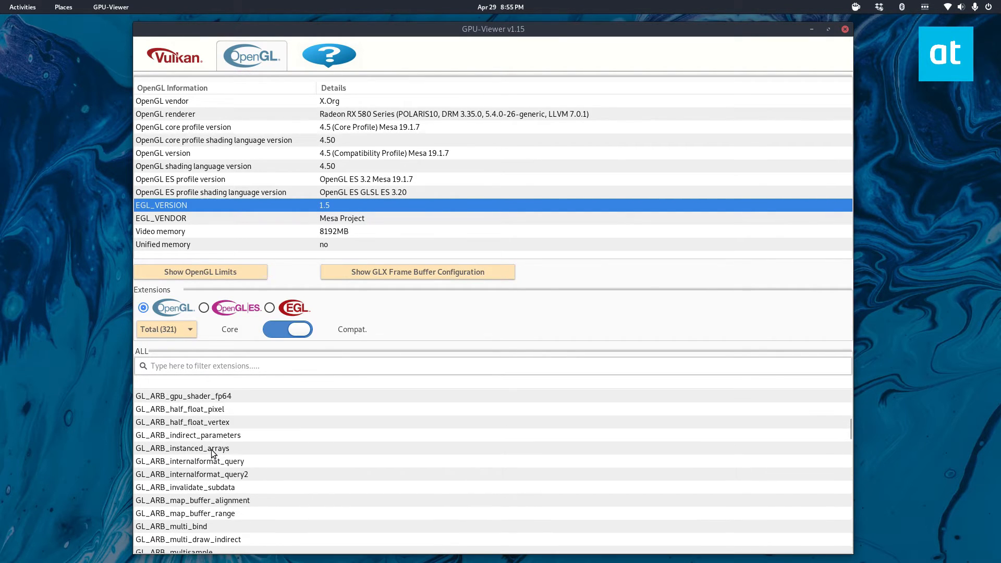
scroll("down", 3)
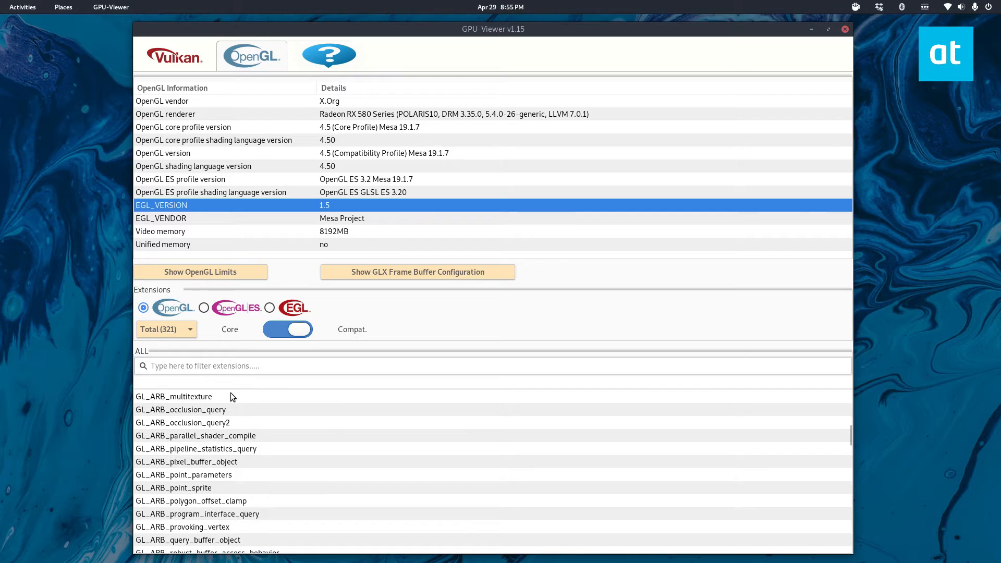
scroll("down", 3)
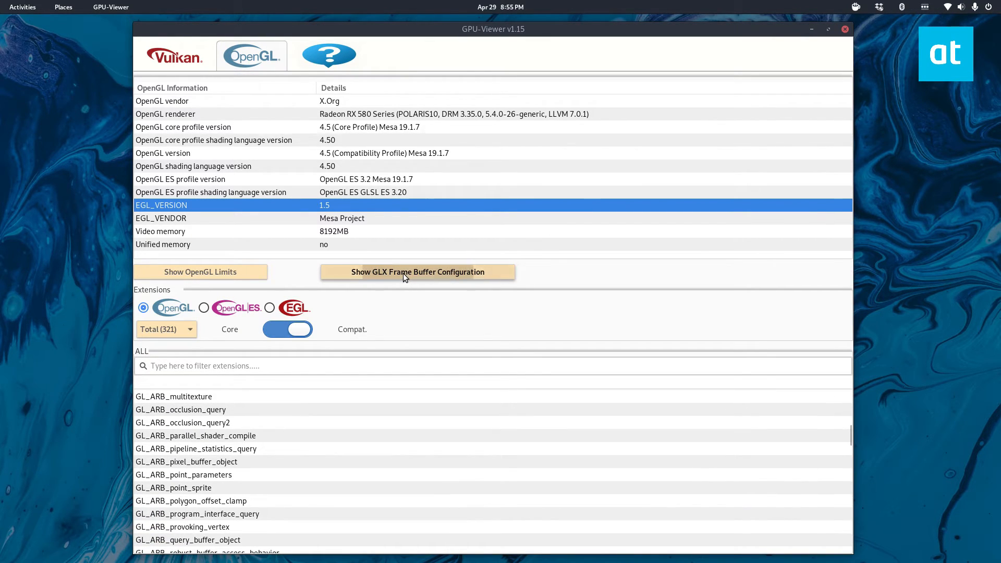
left_click(417, 271)
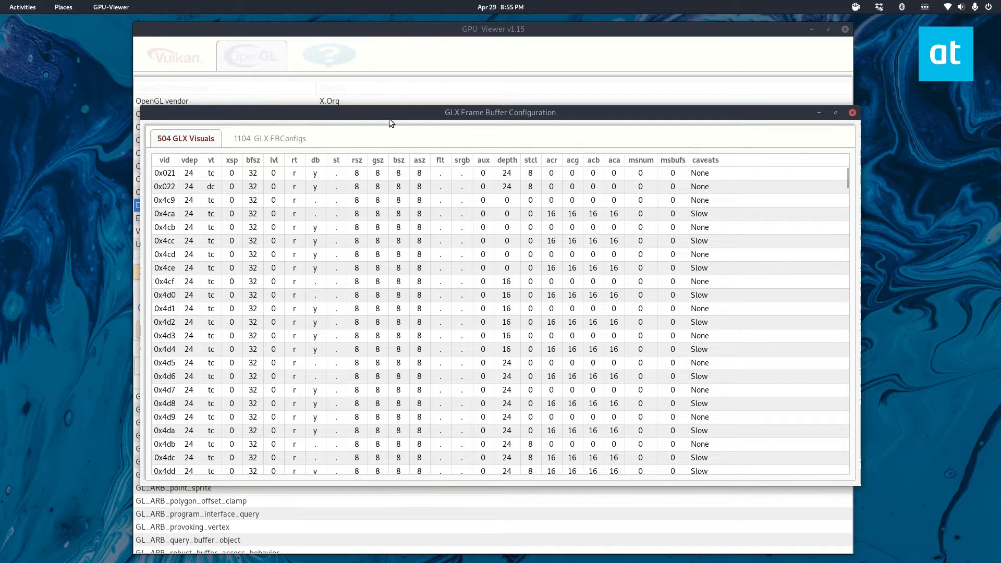
left_click(851, 113)
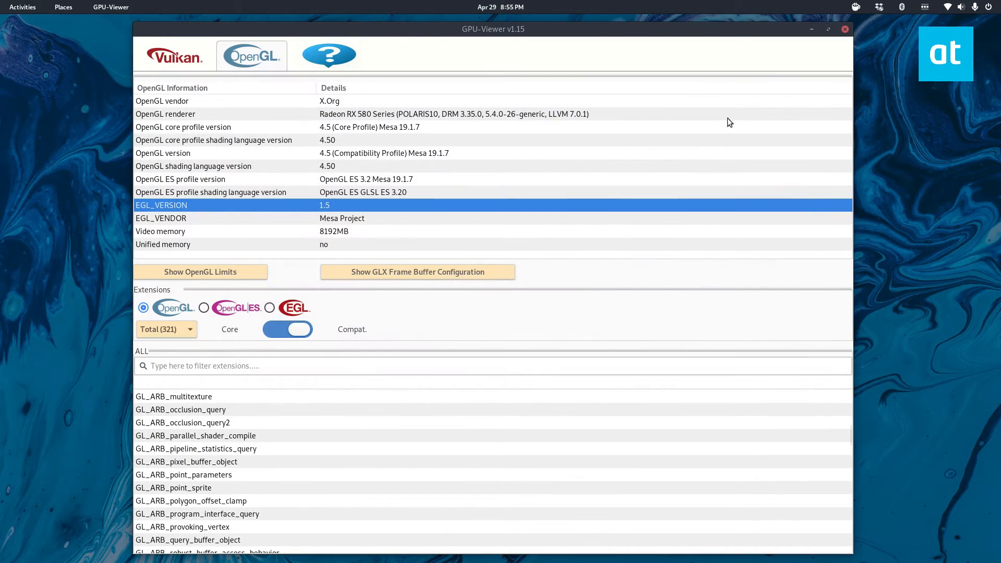
mouse_move(550, 128)
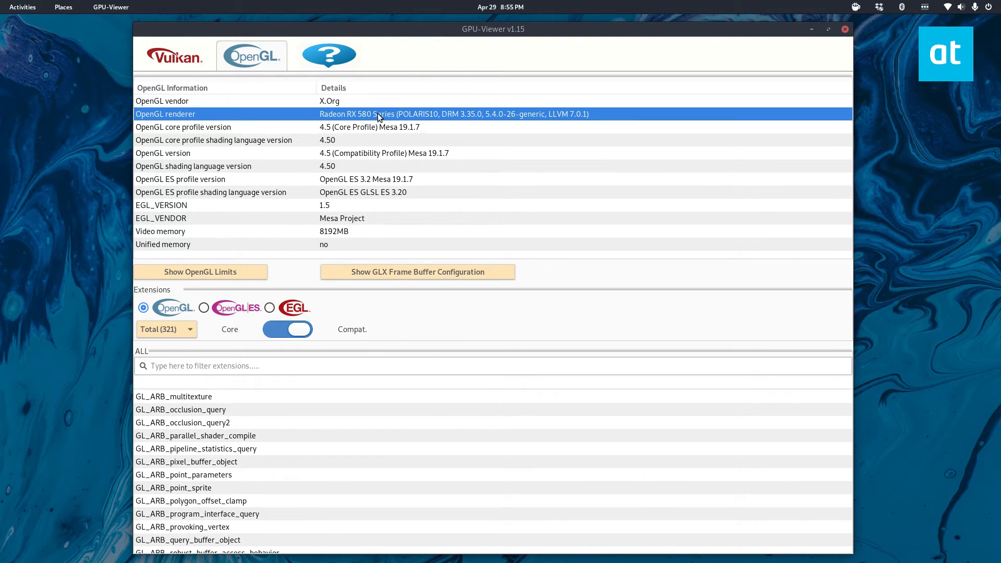
mouse_move(332, 225)
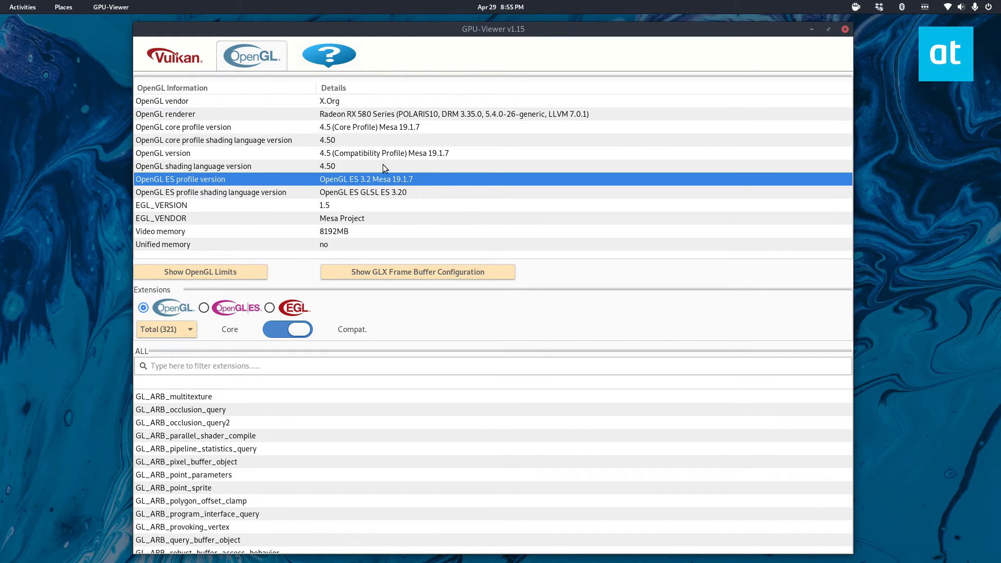
- Inspect the core profile shading language version, then list the 128 OpenGL ES extensions
left_click(214, 139)
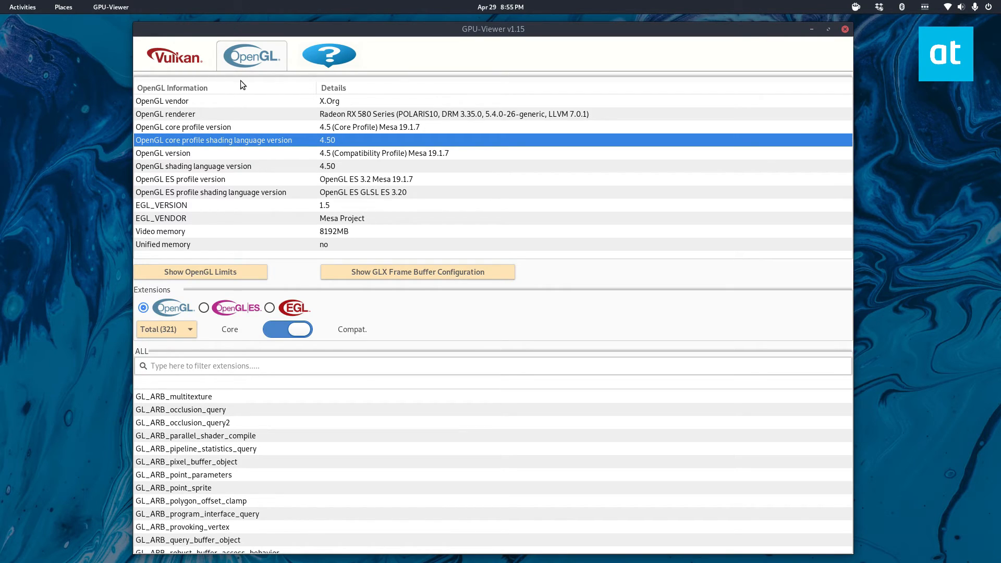
left_click(205, 307)
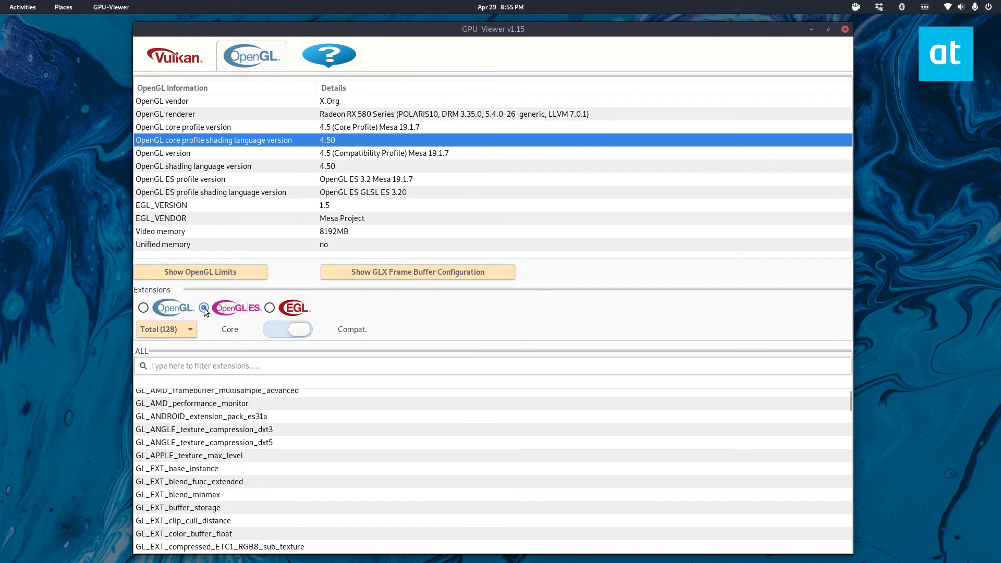
- View the 30 EGL extensions, then switch back to the 321 OpenGL extensions
left_click(204, 308)
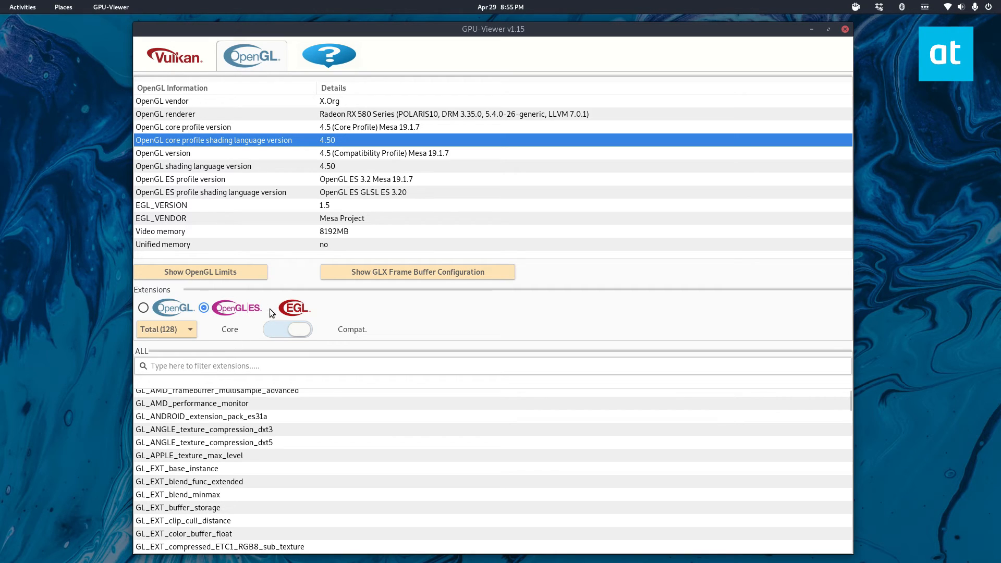
left_click(275, 308)
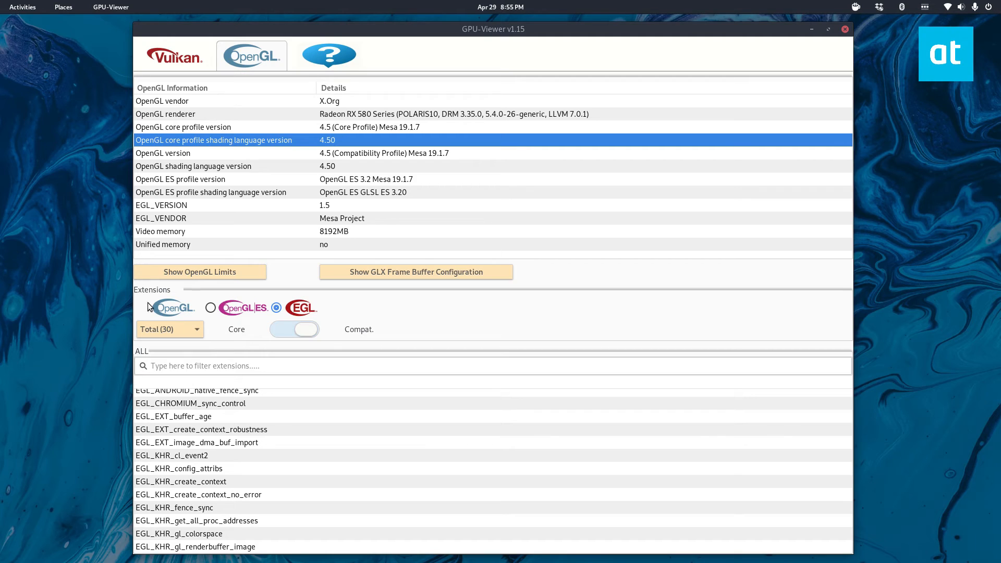
left_click(145, 307)
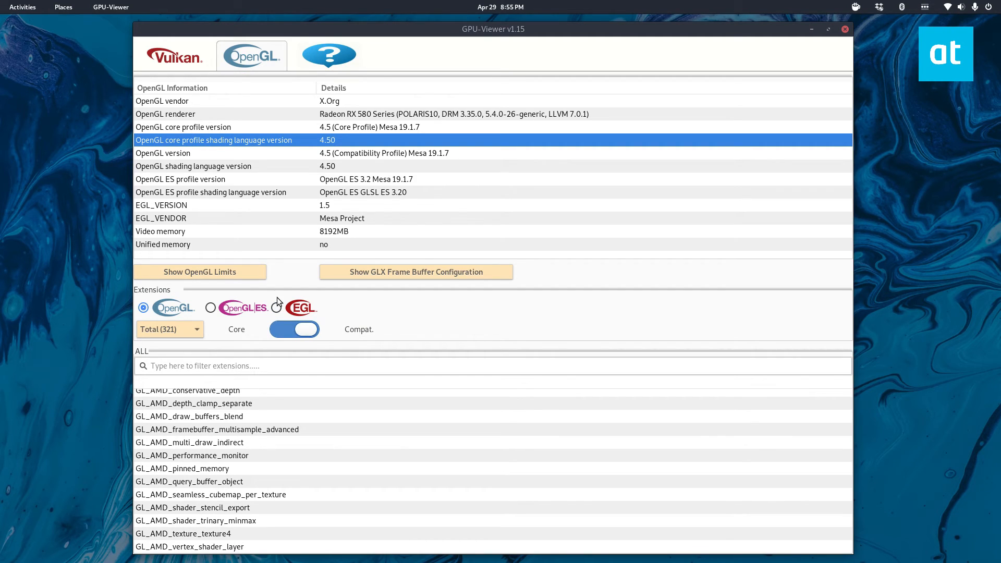